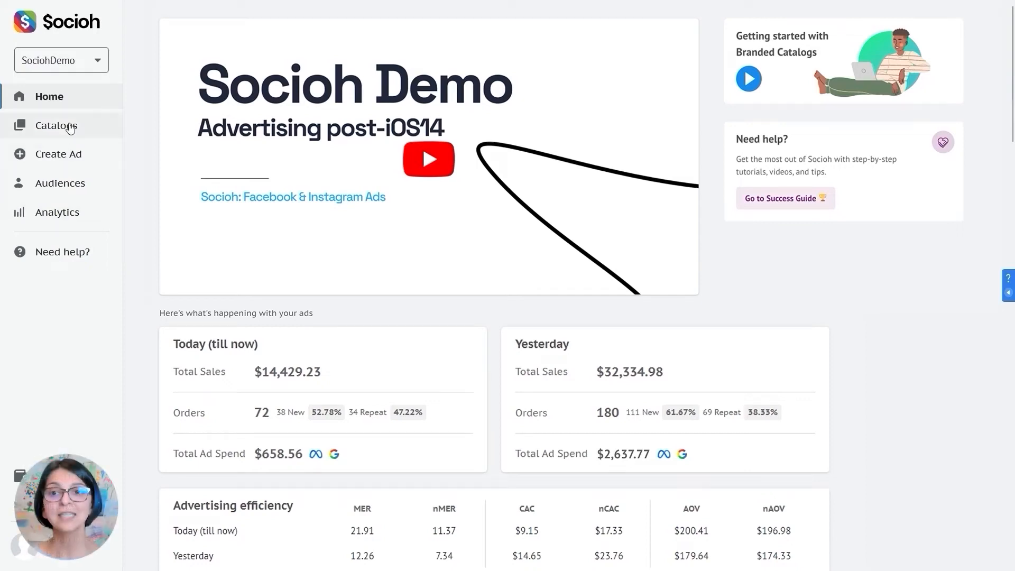
# Go to Branded Catalogs and bring the Create a Catalog section with Best sellers into view.
pyautogui.click(57, 124)
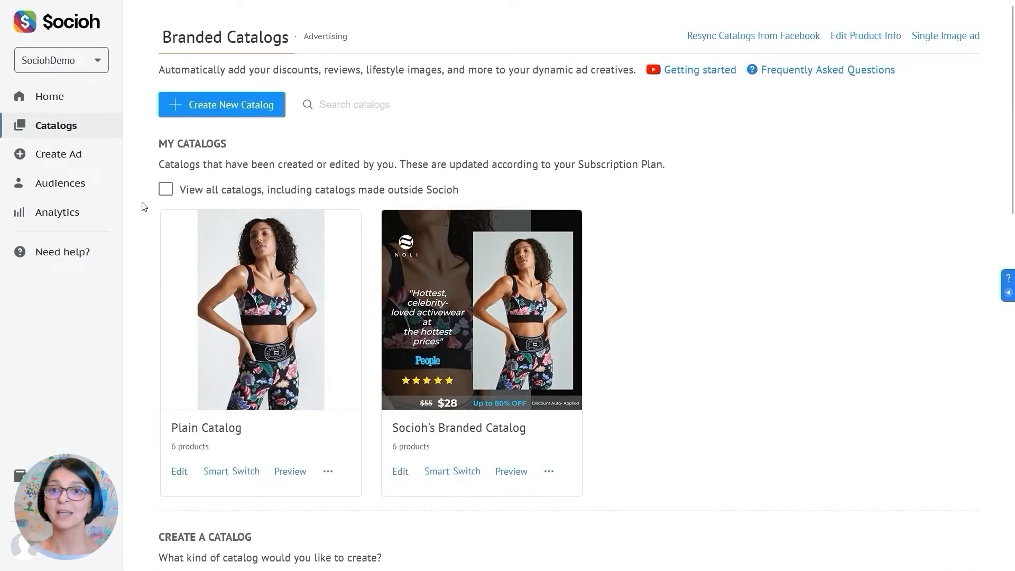
pyautogui.scroll(-3)
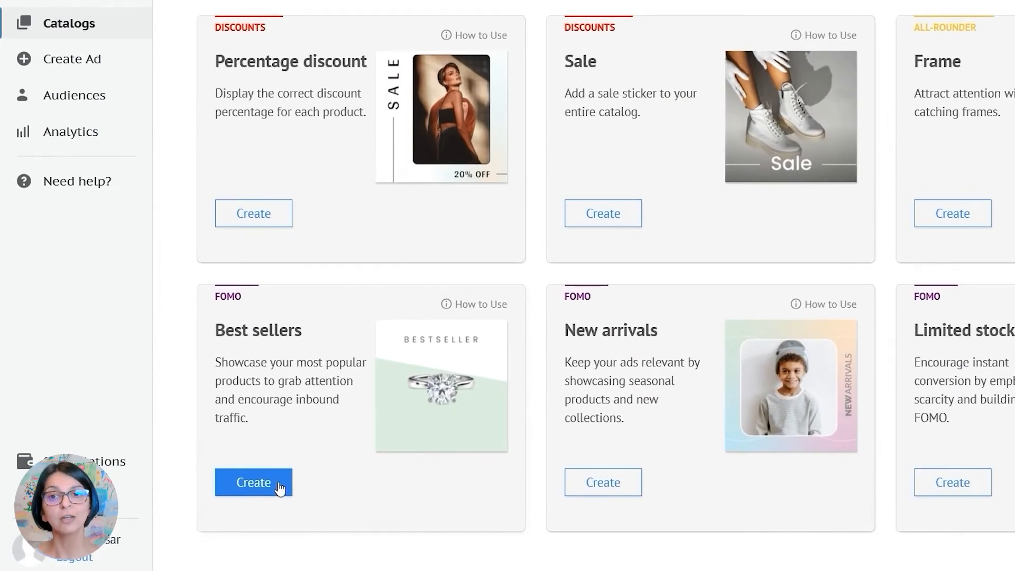
# Create a Best sellers catalog using the pastel Customer Favorite template and proceed to products.
pyautogui.click(253, 482)
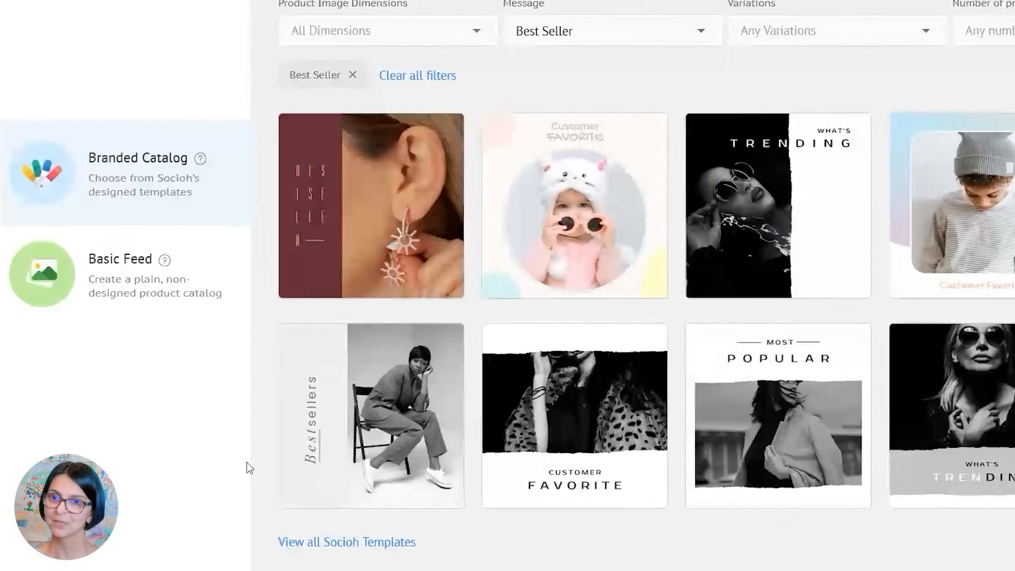
pyautogui.click(951, 206)
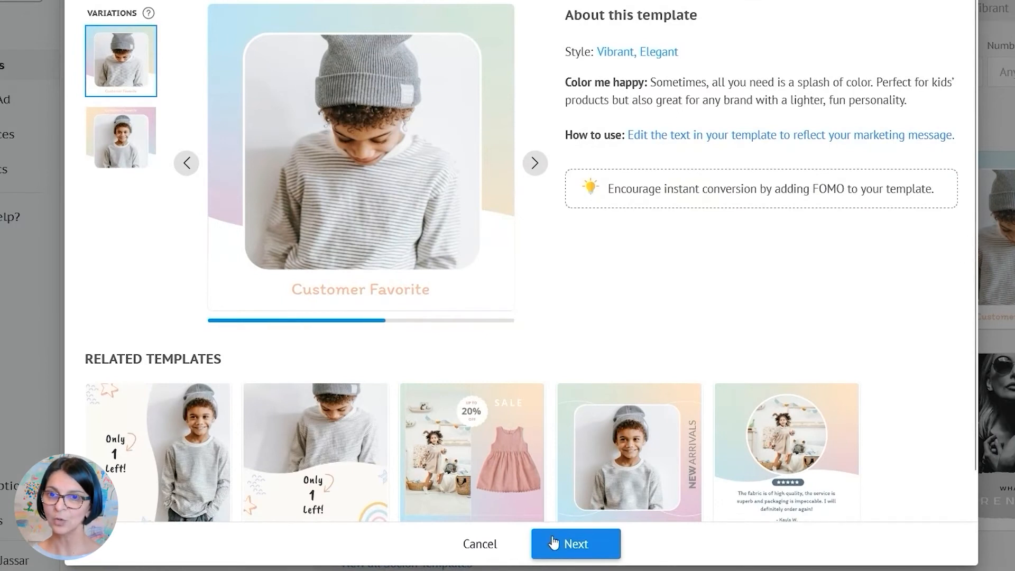
pyautogui.click(574, 548)
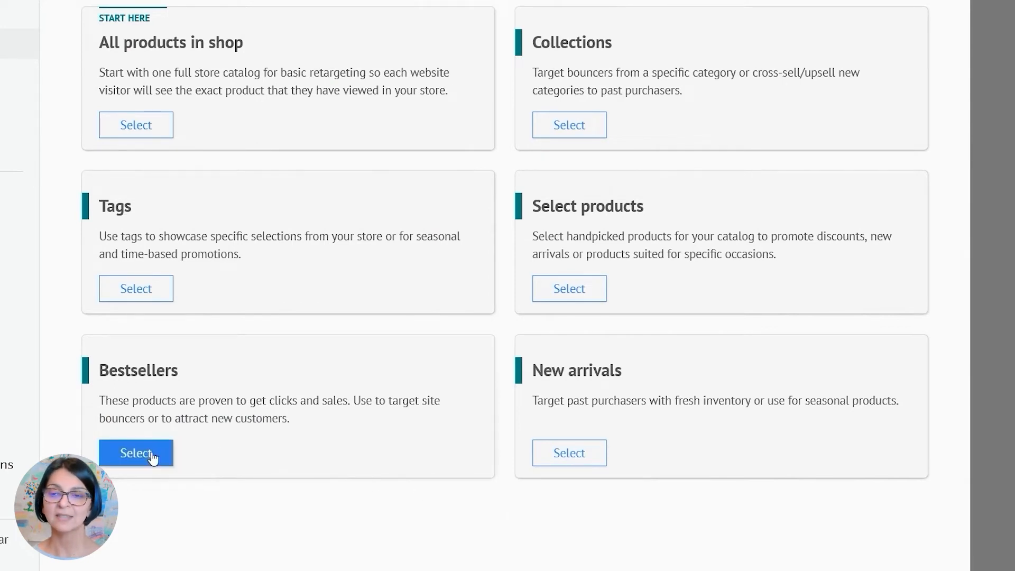
# Source products from Bestsellers over the last 30 days and reveal collection, tag and price filters.
pyautogui.click(136, 453)
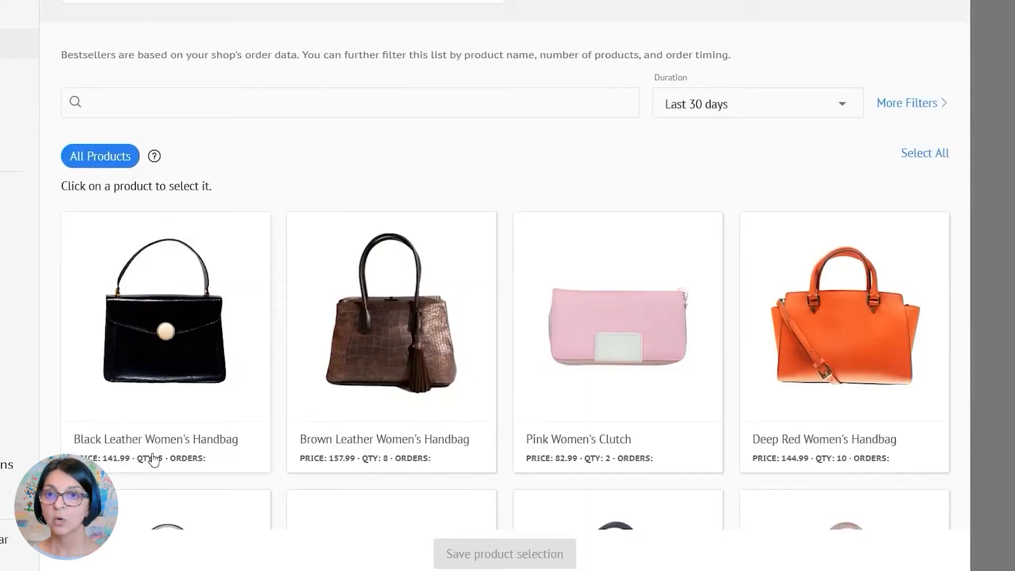
pyautogui.moveTo(748, 103)
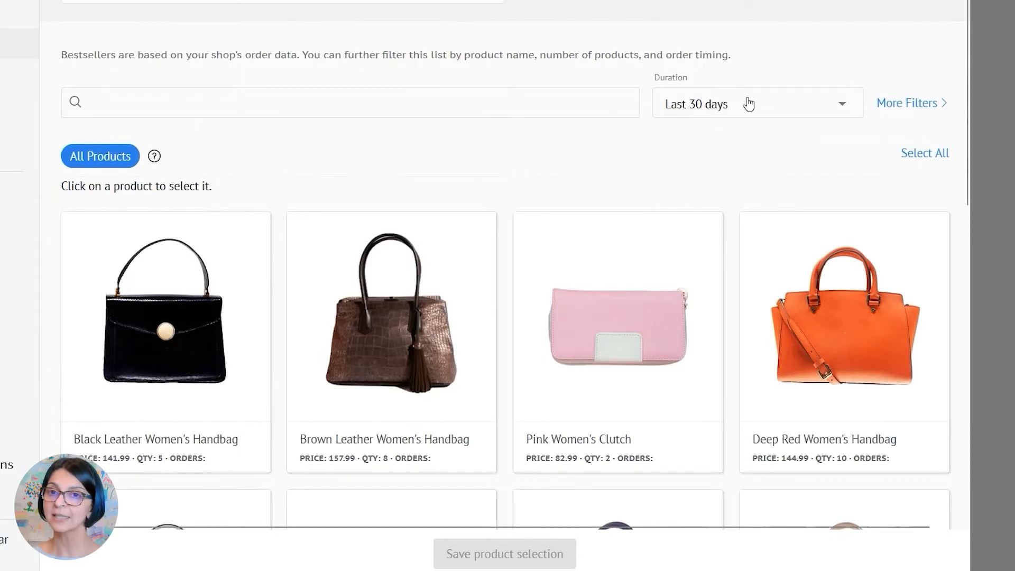
pyautogui.click(757, 103)
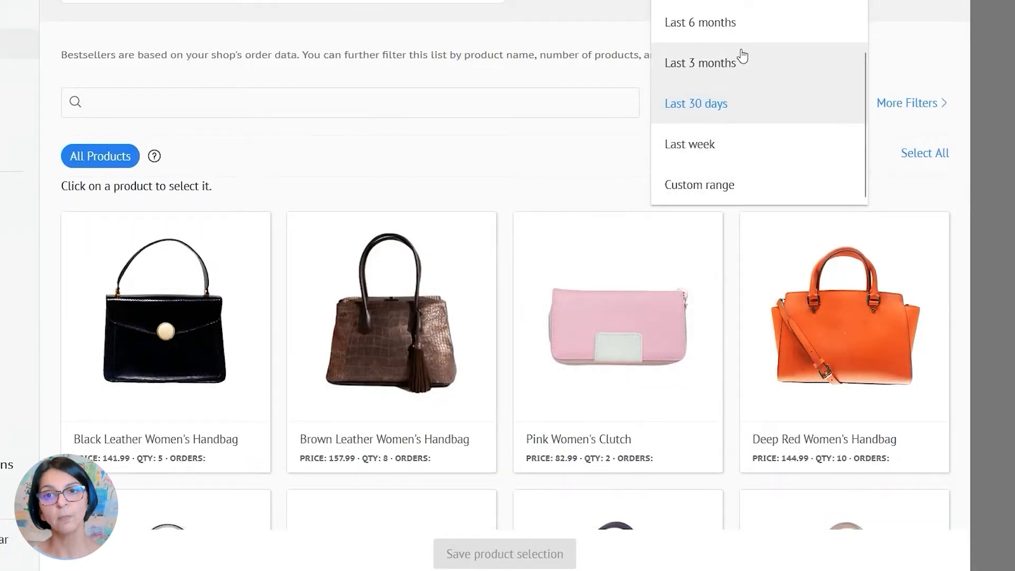
pyautogui.click(696, 102)
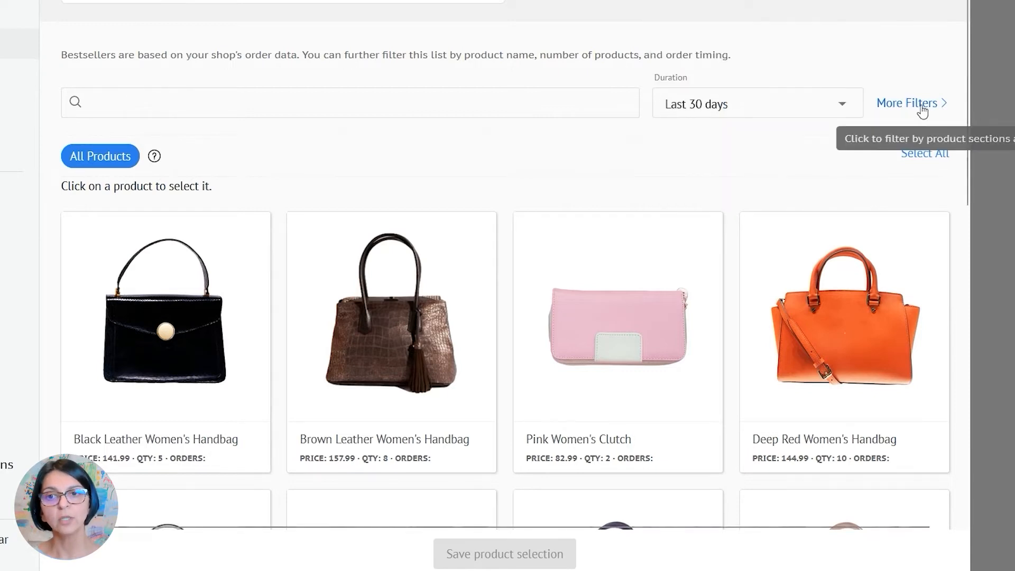
pyautogui.click(909, 103)
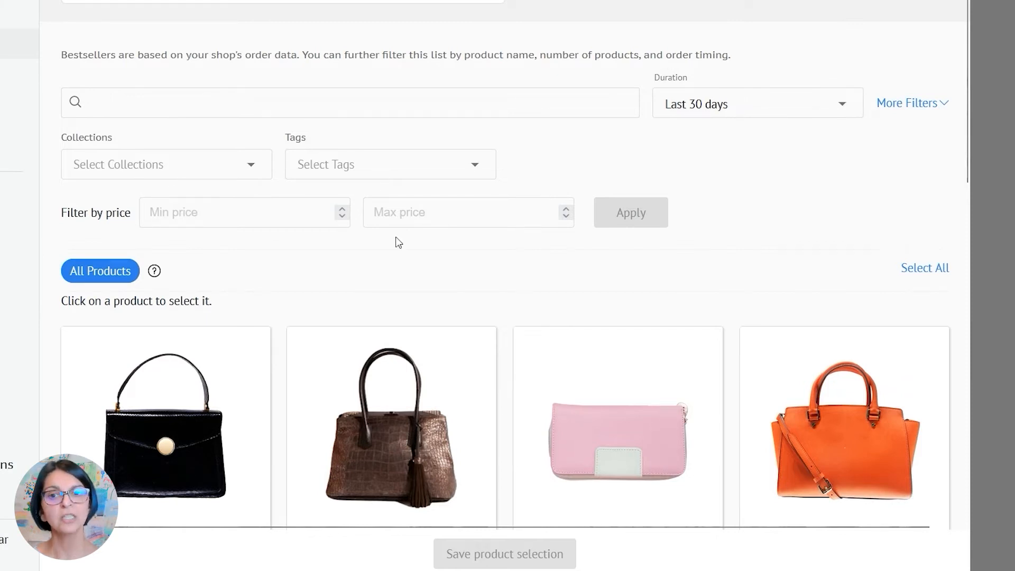
# Select a bestseller handbag from the grid for the catalog.
pyautogui.click(615, 430)
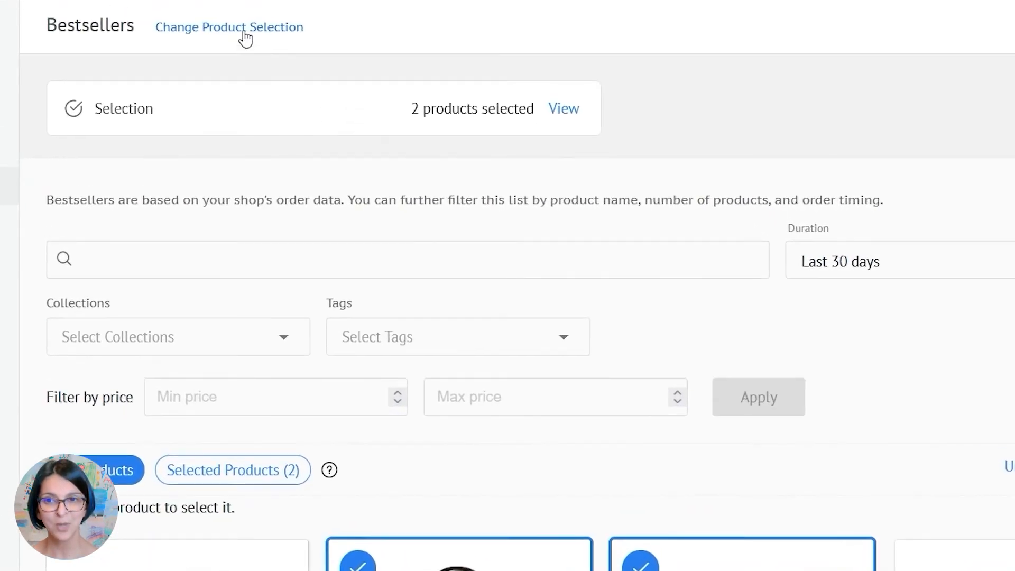
# Switch the product source to the best-sellers tag, framing all eight handbags as Customer Favorite.
pyautogui.click(229, 26)
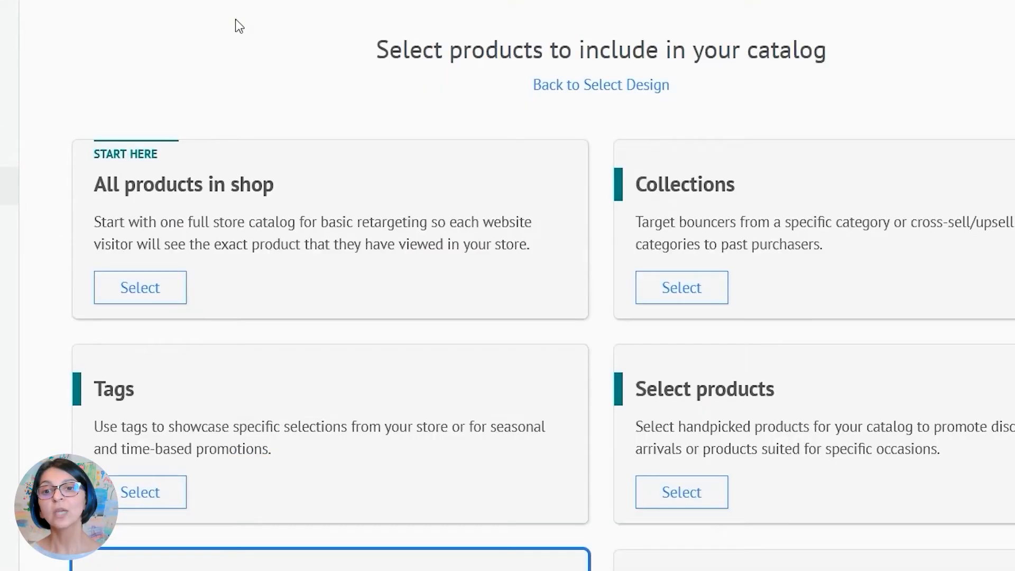
pyautogui.scroll(-3)
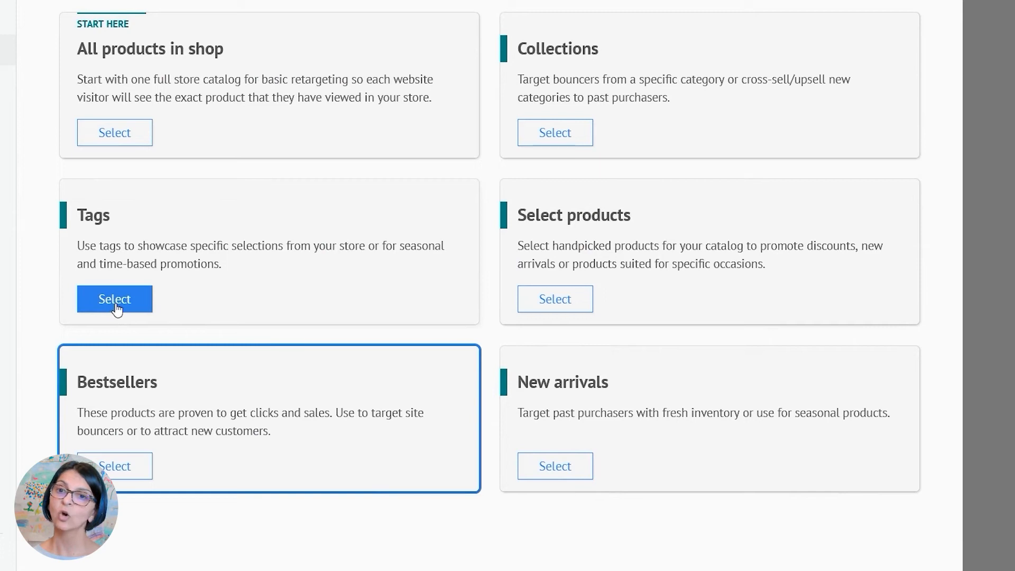
pyautogui.click(114, 298)
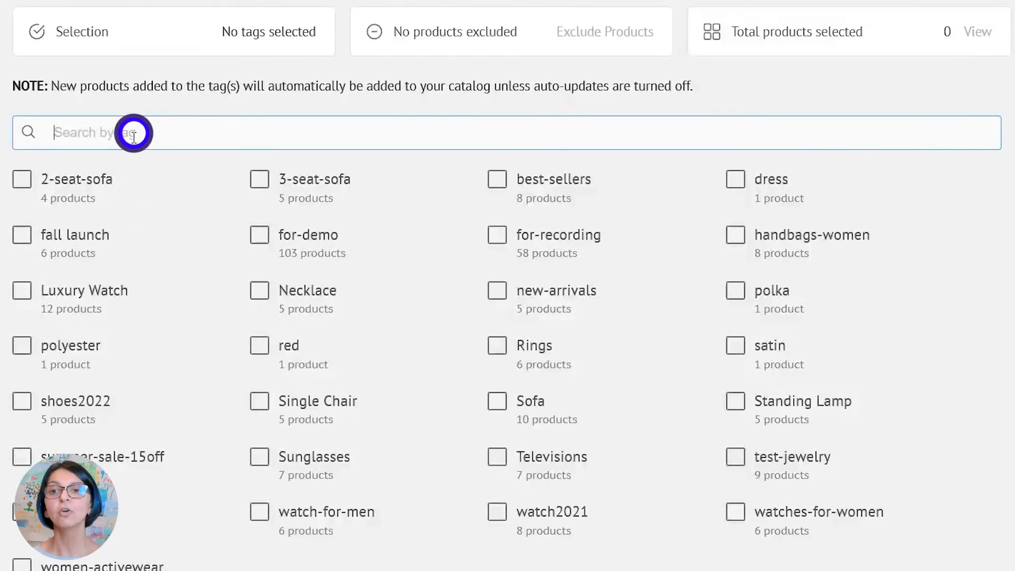
pyautogui.write('best')
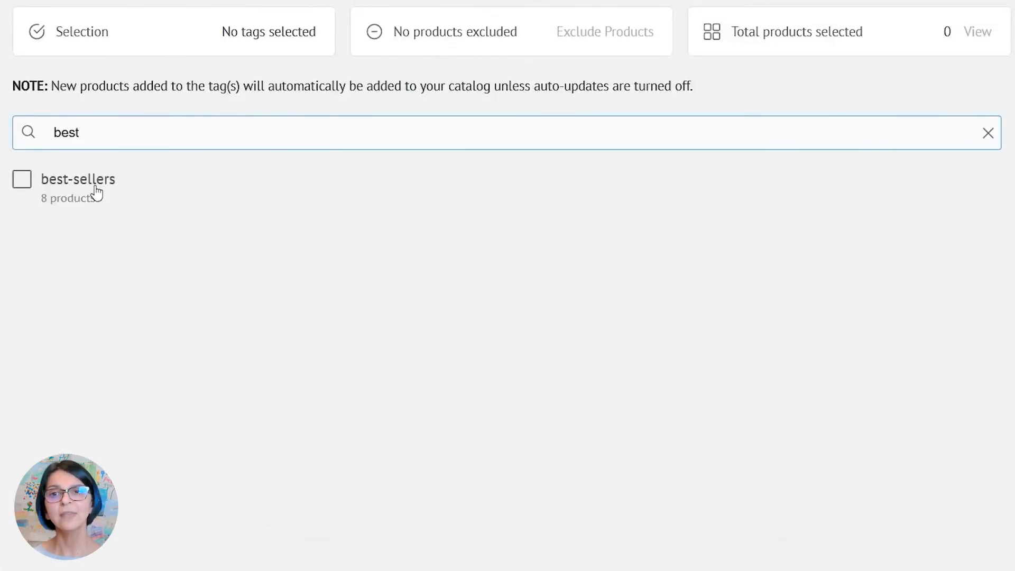
pyautogui.click(21, 180)
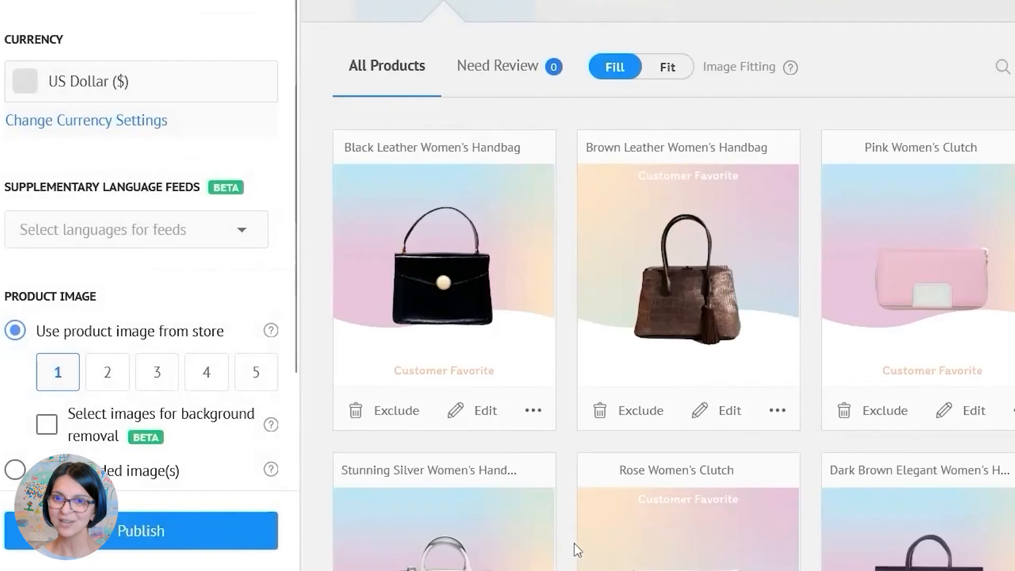
pyautogui.scroll(-3)
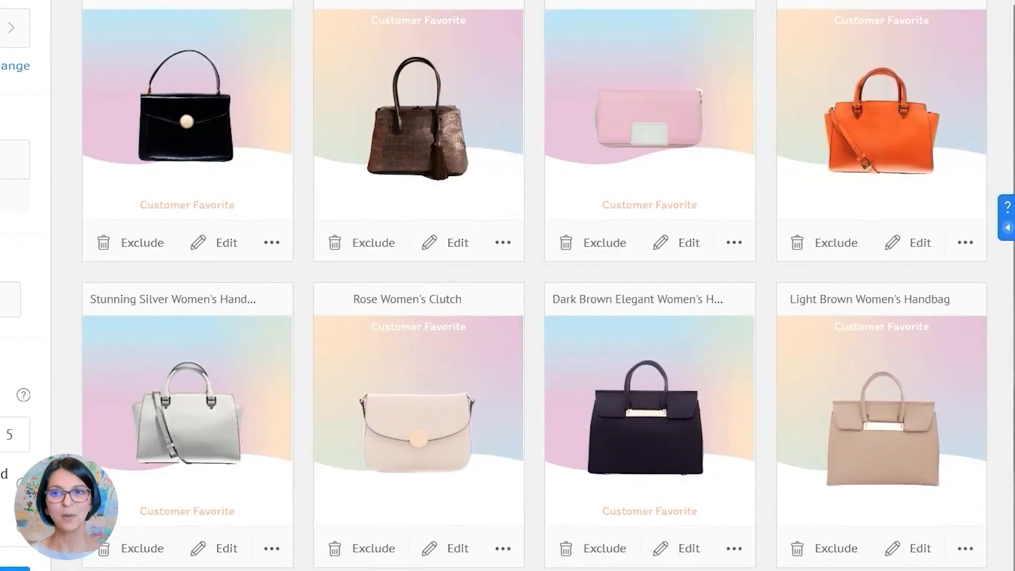